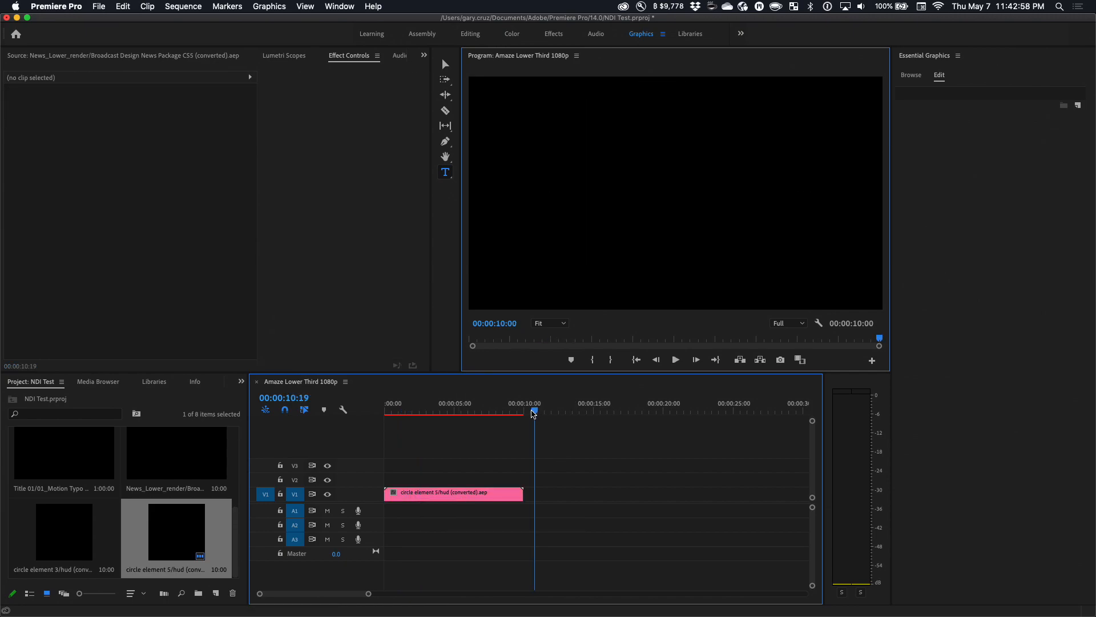
Delete the circle element 5 HUD clip from V1, leaving the timeline empty
click(522, 410)
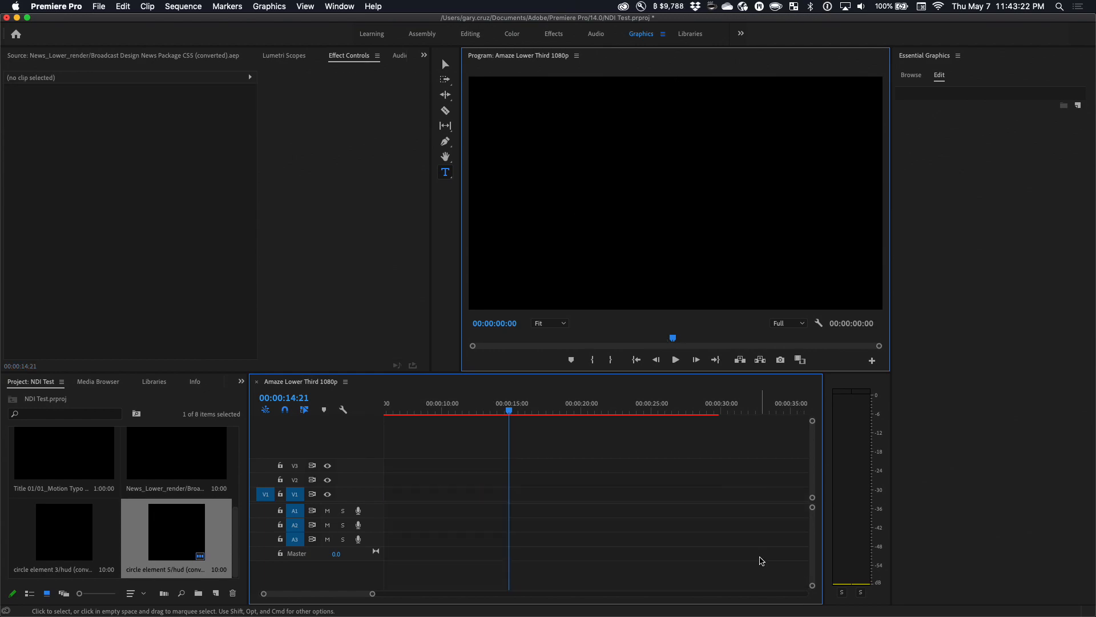
Preview the circle element 3 HUD comp from the Project panel
double_click(63, 533)
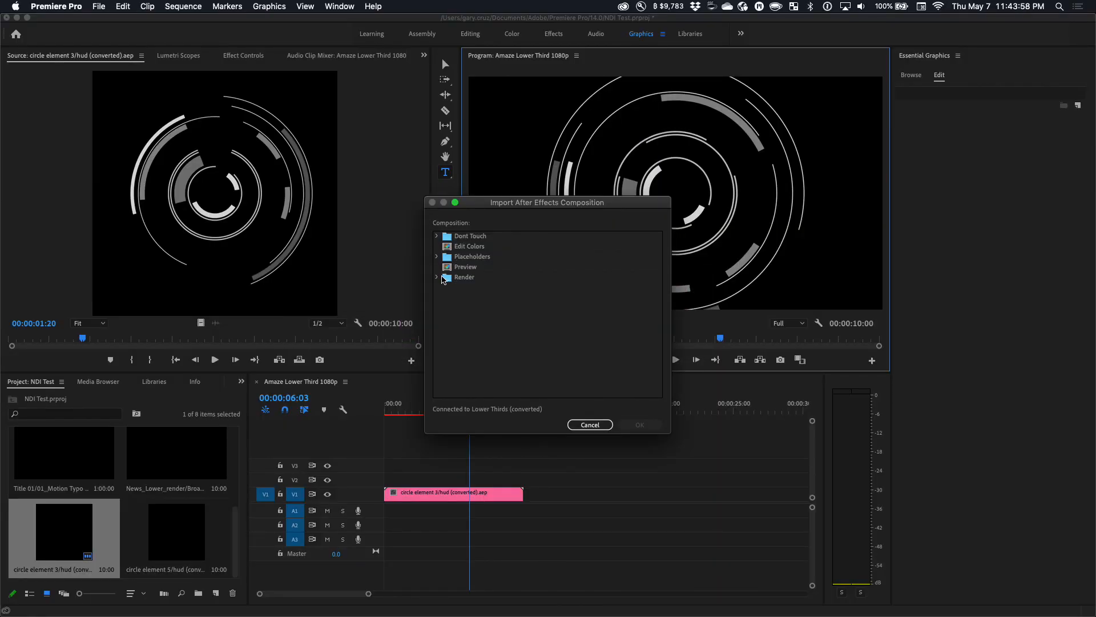
Import Lower Third 1 from the Render folder, keeping existing sequence settings
click(436, 277)
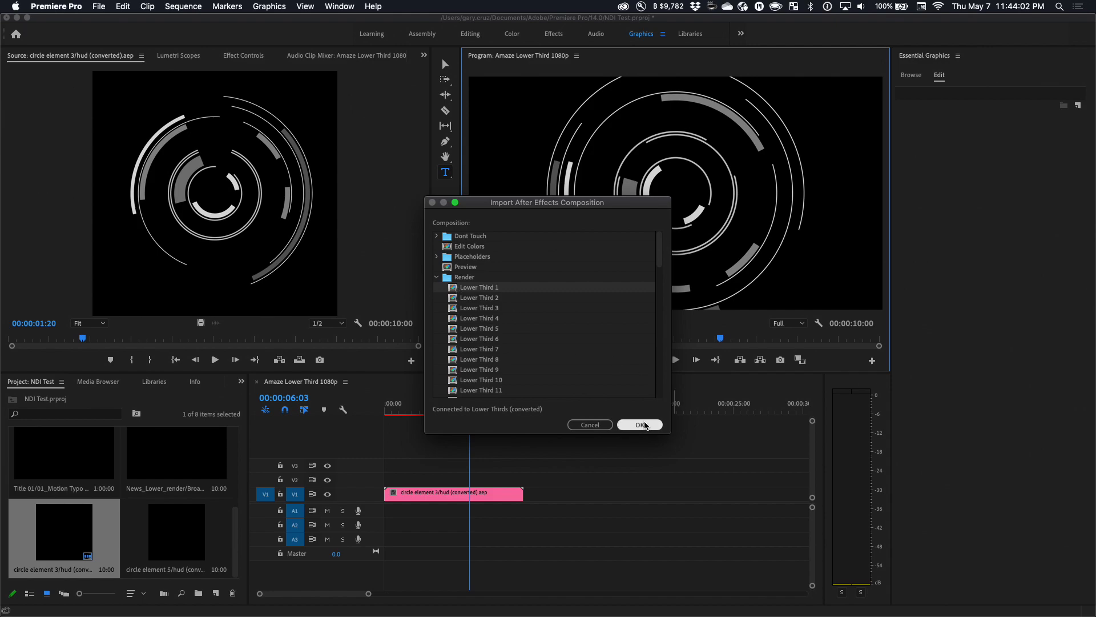
click(639, 425)
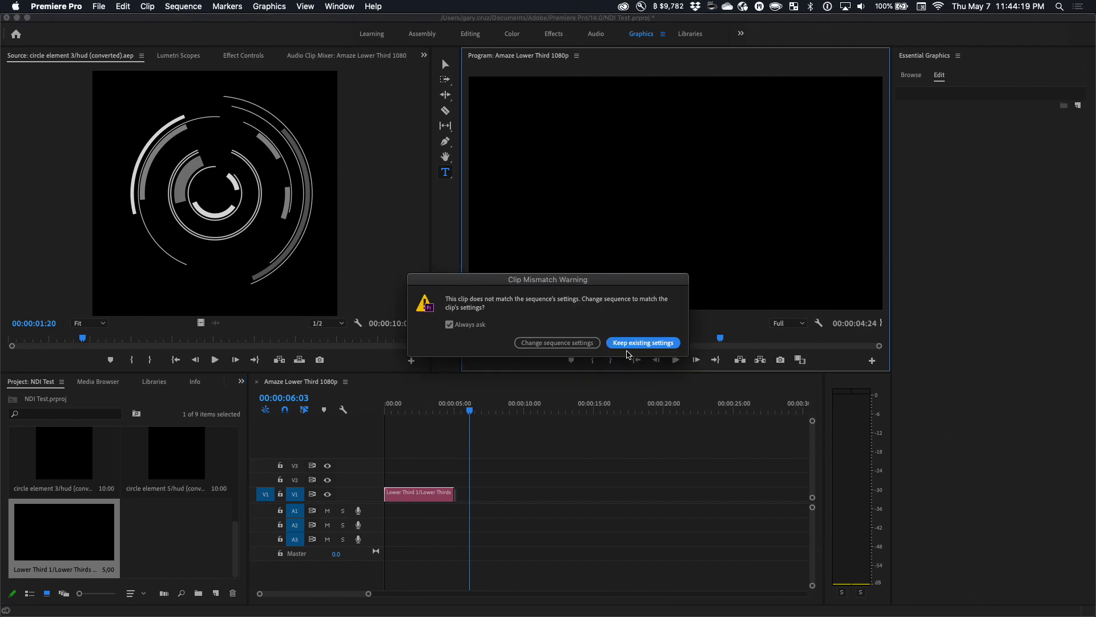
click(641, 342)
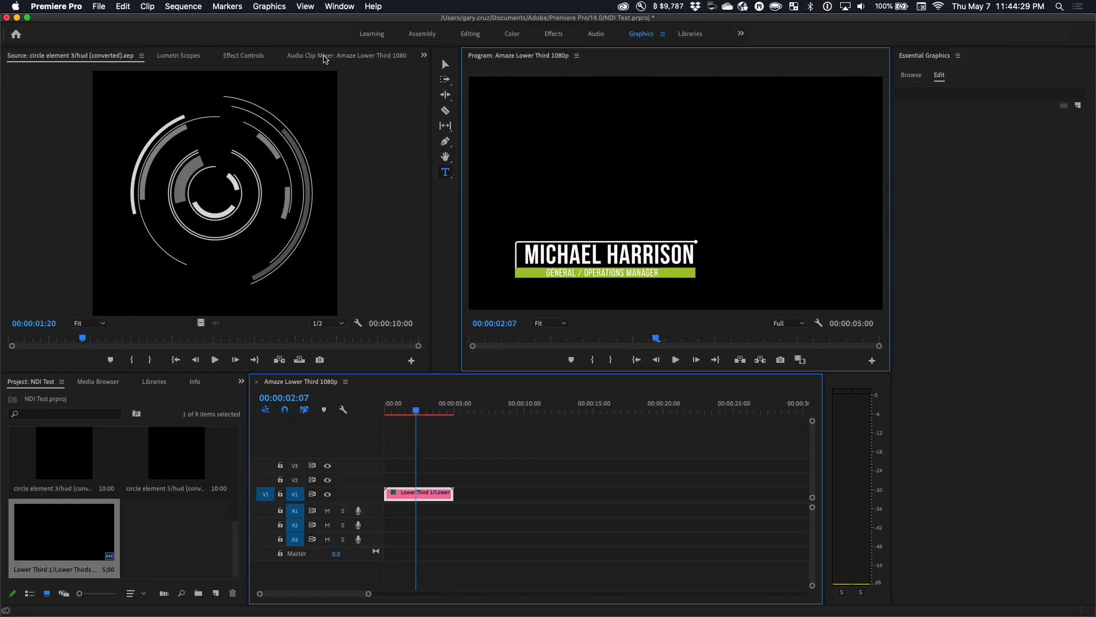
Change the lower third's editable name text to 'Gary C'
click(243, 56)
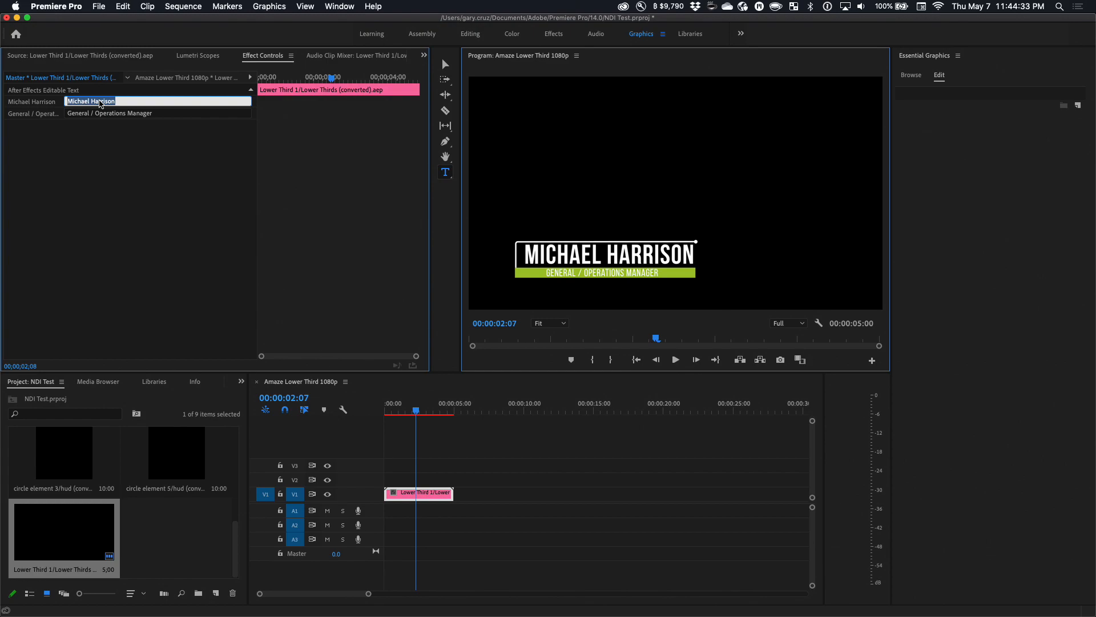
text(Gary C)
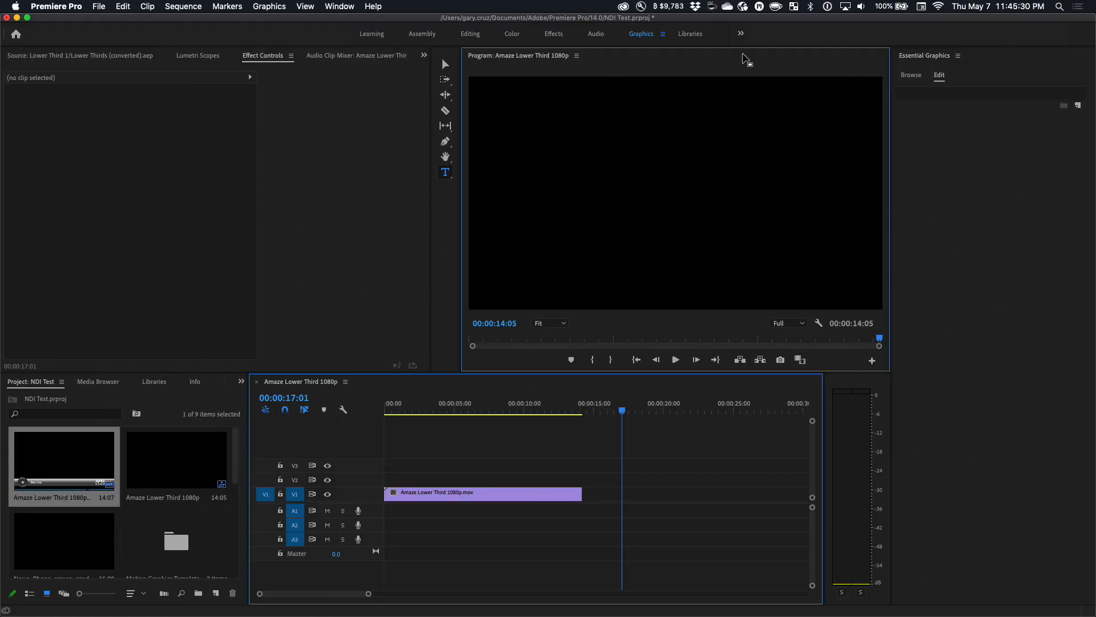
mouse_move(909, 75)
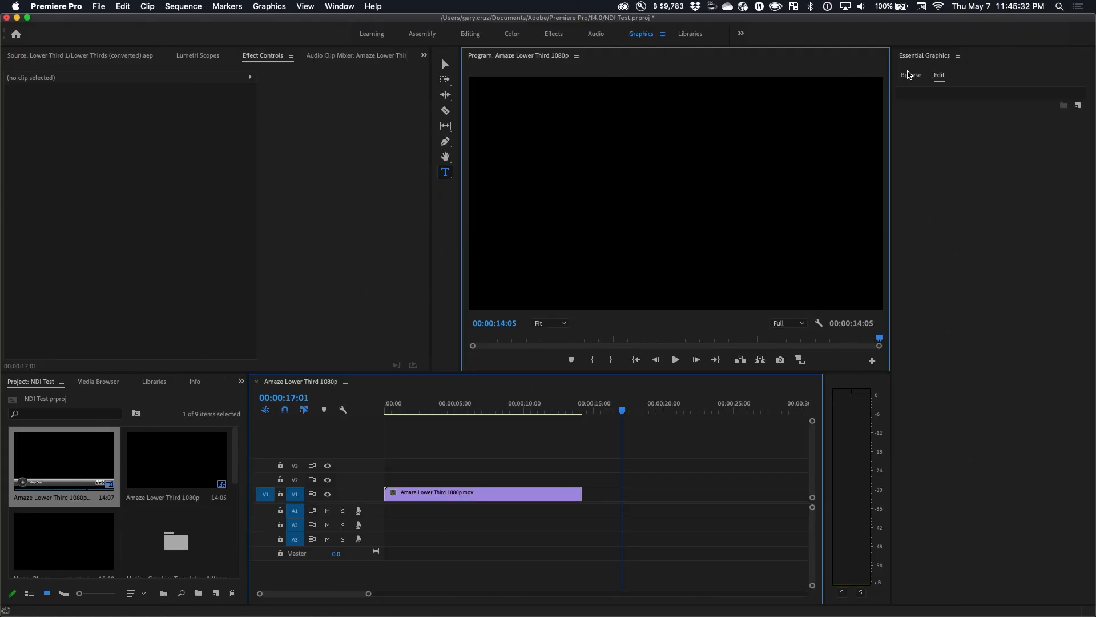
Browse the Essential Graphics templates such as Sports Scoreboard and Sports Transition
click(912, 75)
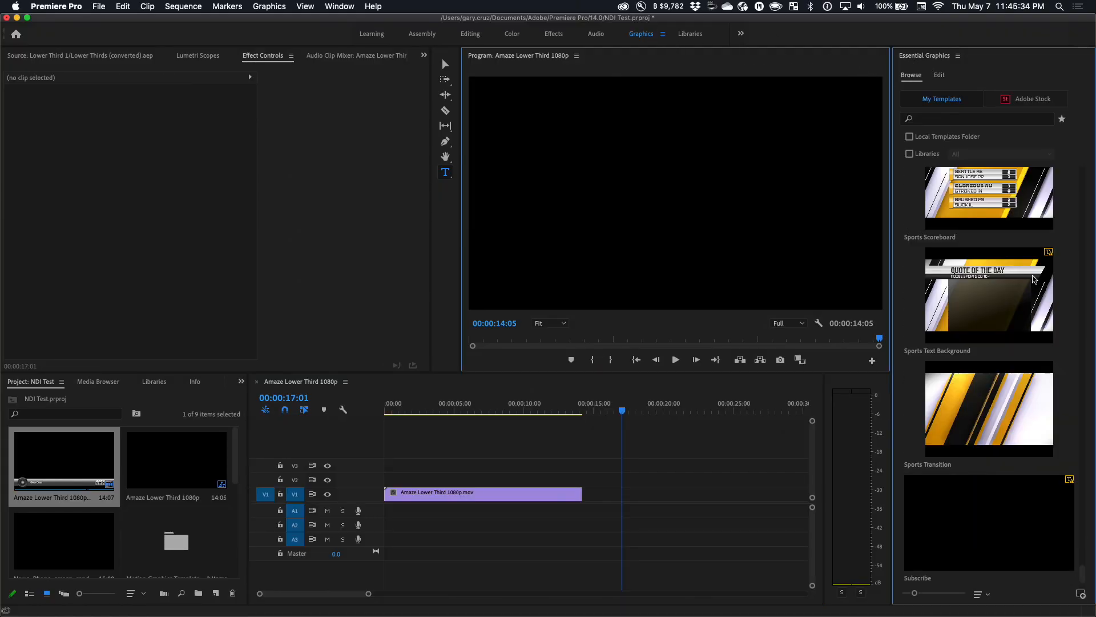